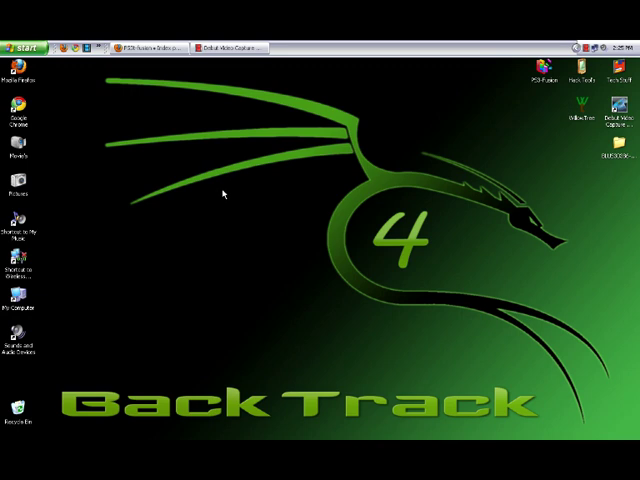
{"action": "mouse_move", "coordinate": [328, 188]}
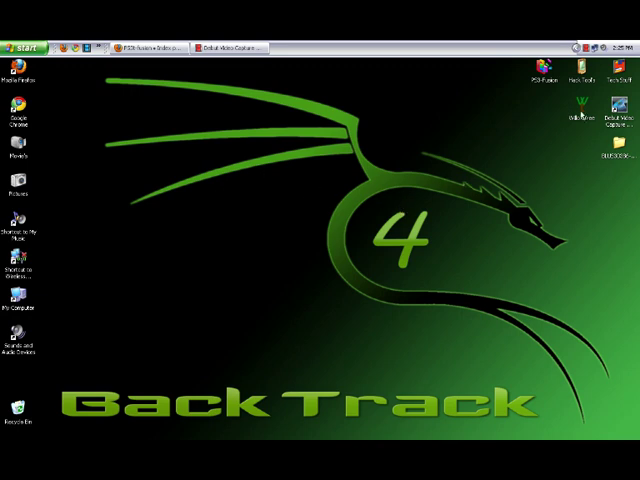
{"action": "mouse_move", "coordinate": [372, 148]}
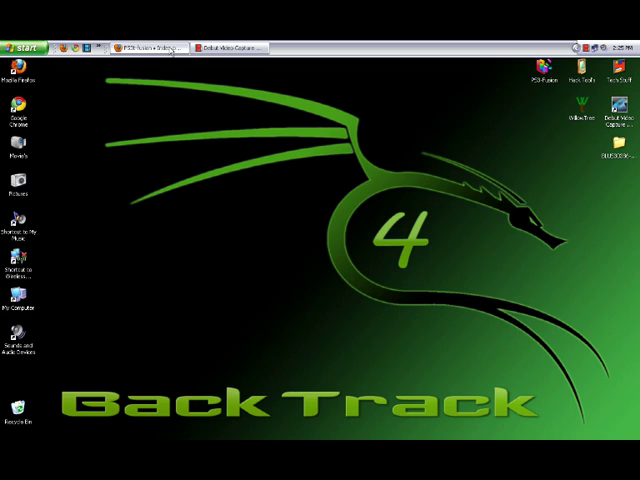
Step: Restore Firefox and start searching Google for 'modding borderlands'
{"action": "left_click", "coordinate": [150, 44]}
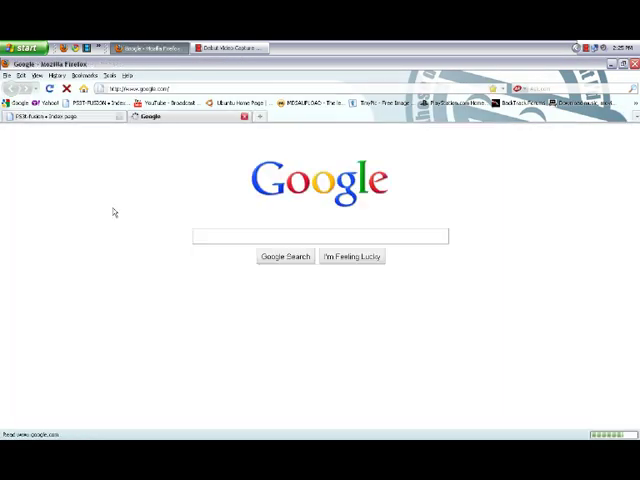
{"action": "type", "text": "modding borderlands"}
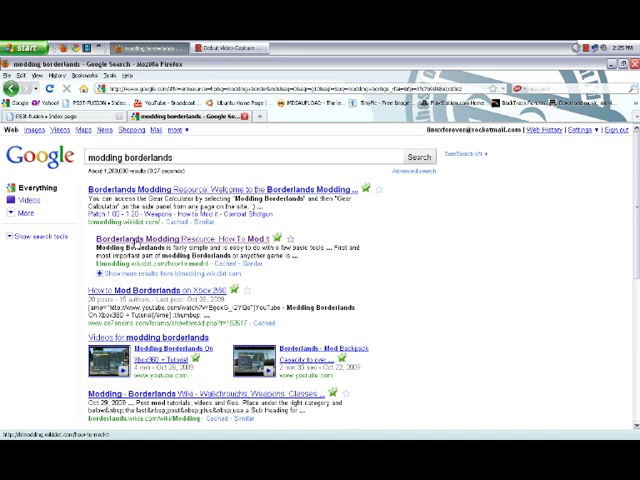
{"action": "mouse_move", "coordinate": [138, 244]}
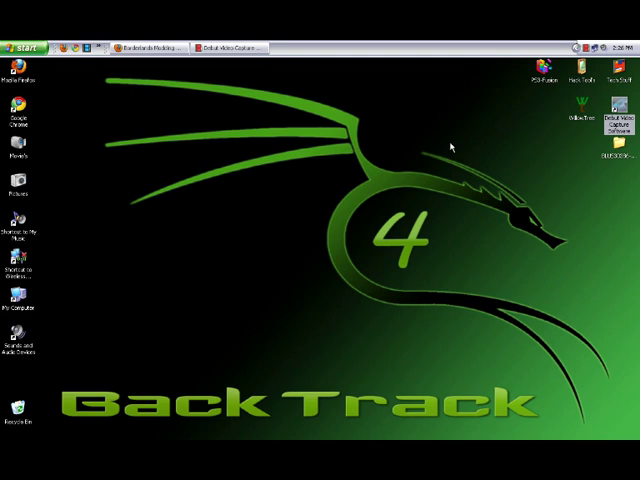
{"action": "mouse_move", "coordinate": [456, 130]}
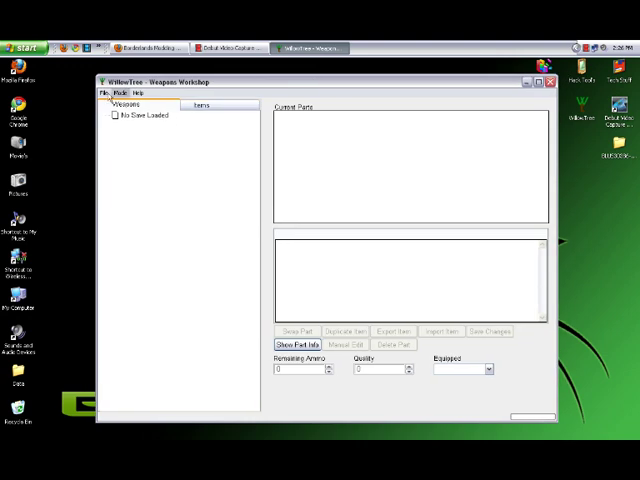
Step: Load the Borderlands save file via File > Open so its weapons are listed
{"action": "left_click", "coordinate": [104, 92]}
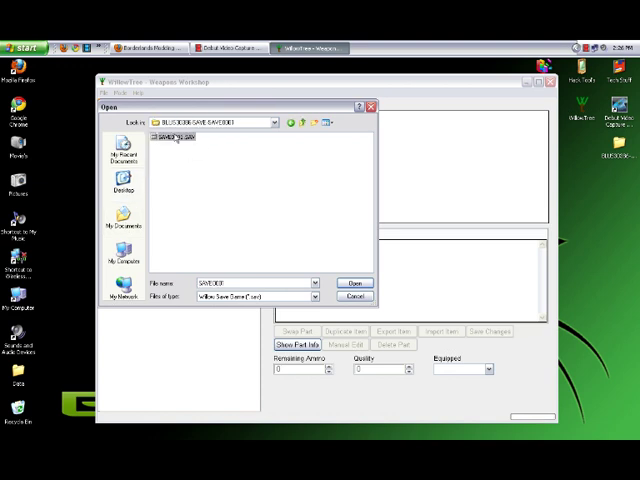
{"action": "left_click", "coordinate": [356, 280]}
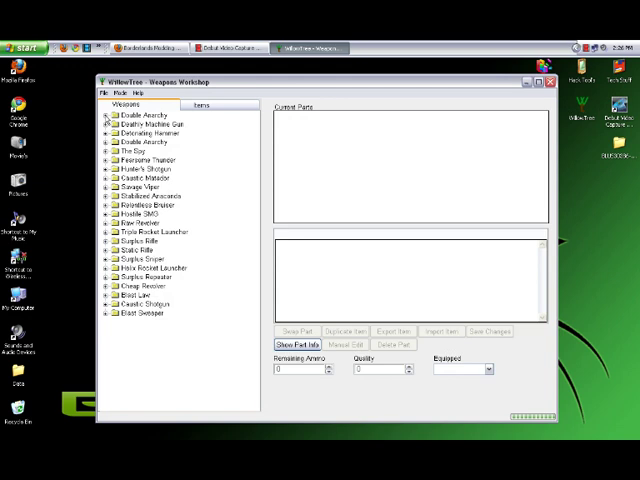
{"action": "left_click", "coordinate": [100, 122]}
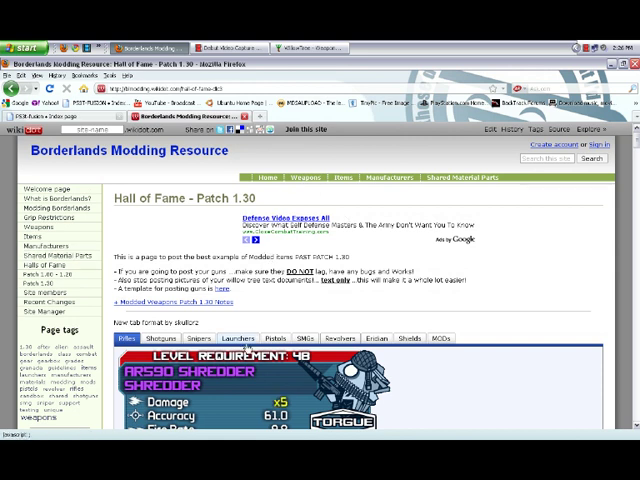
Step: Scroll the Hall of Fame - Patch 1.30 page down to the Shredder entry
{"action": "scroll", "scroll_direction": "down", "scroll_amount": 3}
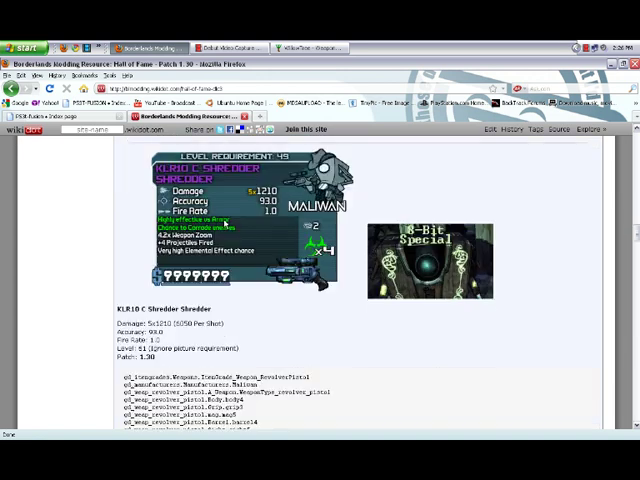
{"action": "scroll", "scroll_direction": "down", "scroll_amount": 3}
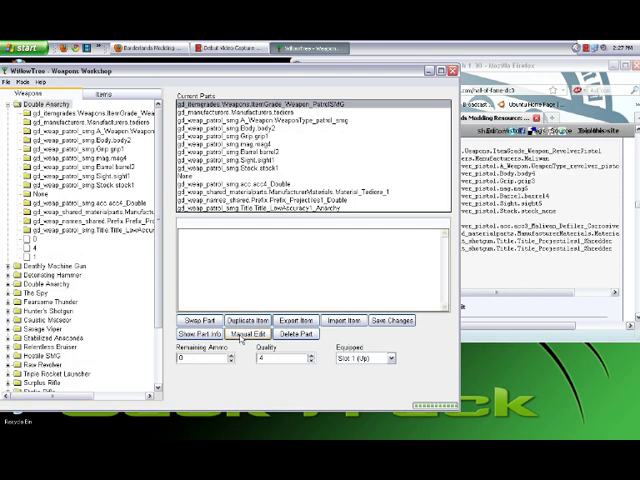
Step: Replace the weapon's first part code with the Shredder code and select the next part
{"action": "left_click", "coordinate": [248, 332]}
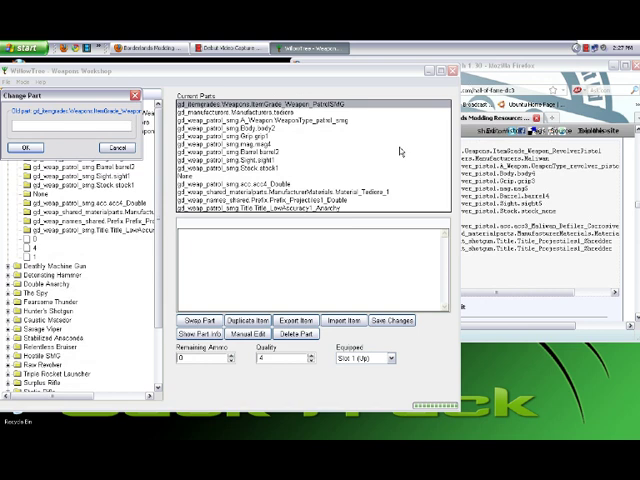
{"action": "mouse_move", "coordinate": [600, 152]}
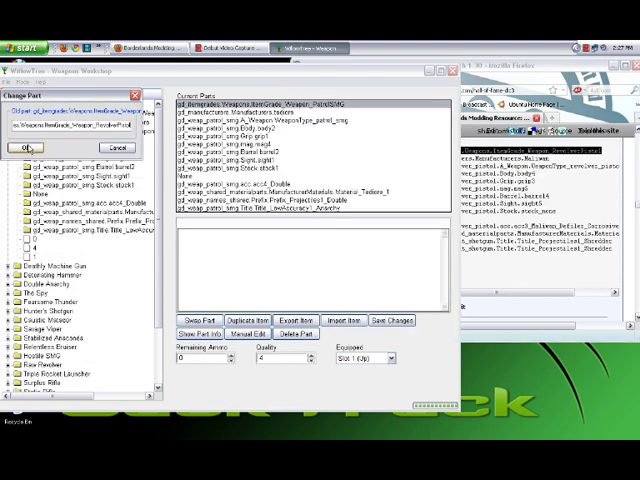
{"action": "left_click", "coordinate": [24, 148]}
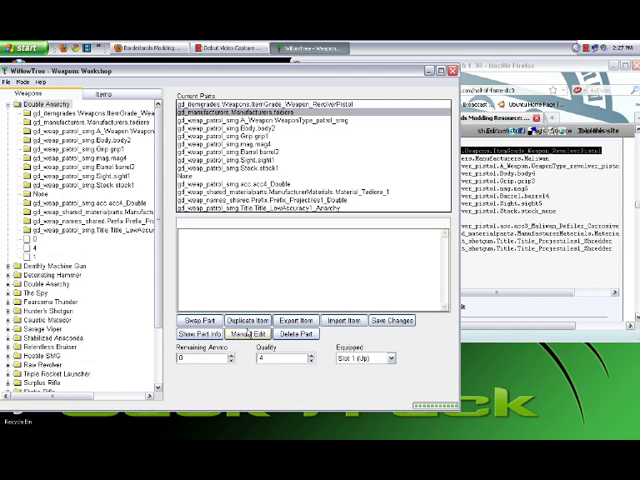
{"action": "left_click", "coordinate": [248, 332]}
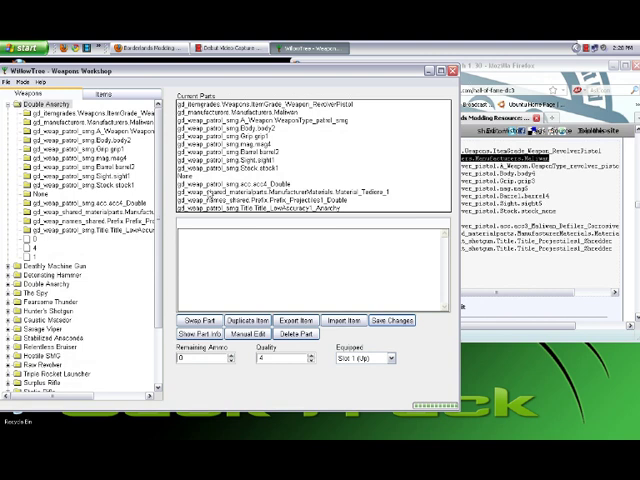
{"action": "mouse_move", "coordinate": [404, 348]}
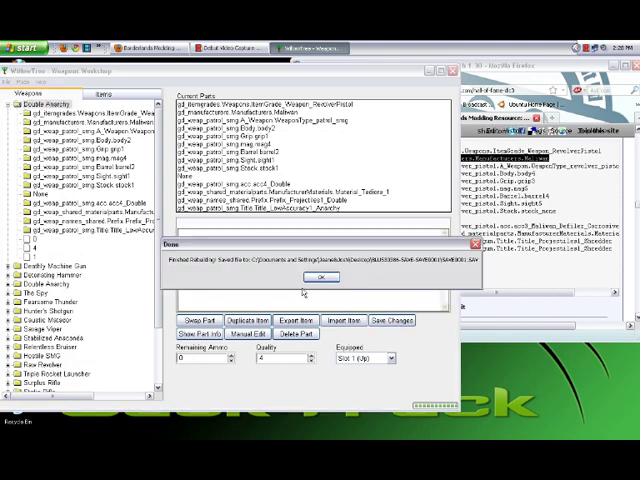
{"action": "left_click", "coordinate": [320, 276]}
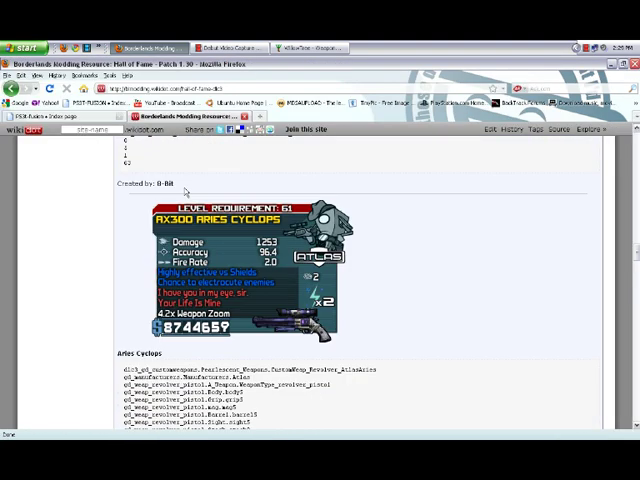
Step: Browse the Hall of Fame - Patch 1.30 page back to the AX300 Shredder entry
{"action": "scroll", "scroll_direction": "down", "scroll_amount": 3}
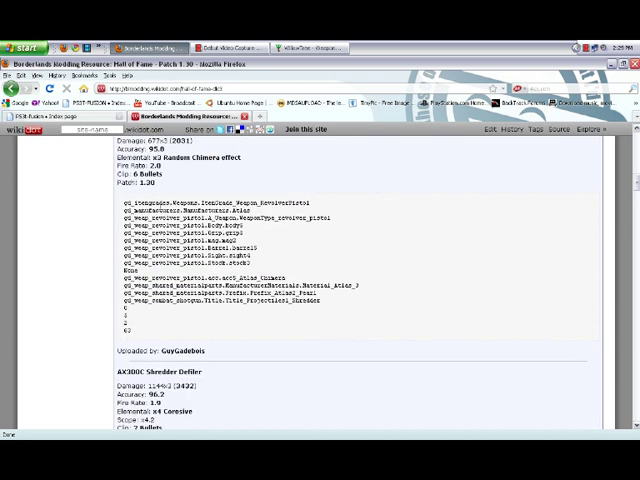
{"action": "scroll", "scroll_direction": "up", "scroll_amount": 3}
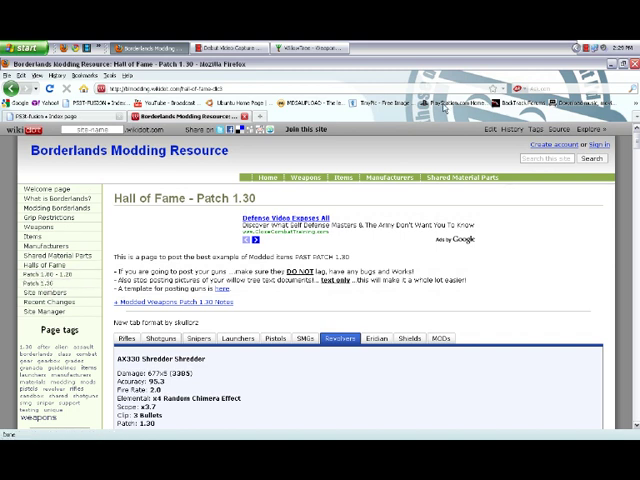
{"action": "mouse_move", "coordinate": [622, 68]}
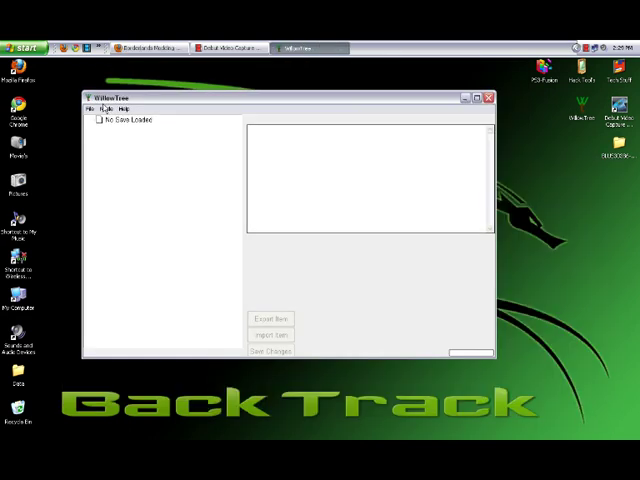
Step: Load the .sav file and expand its Character node showing level, experience and cash
{"action": "left_click", "coordinate": [92, 108]}
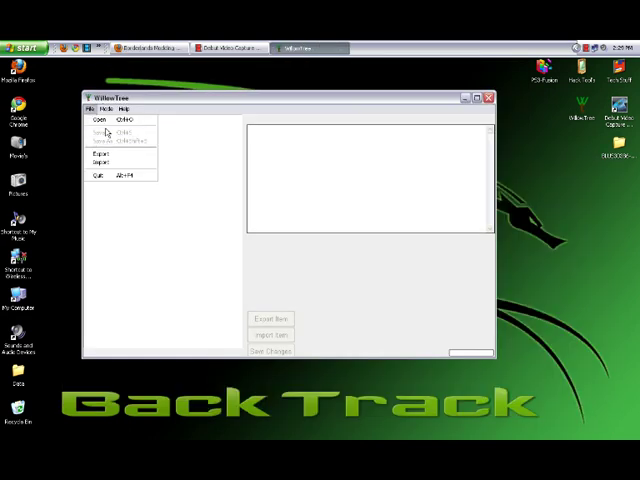
{"action": "left_click", "coordinate": [100, 120]}
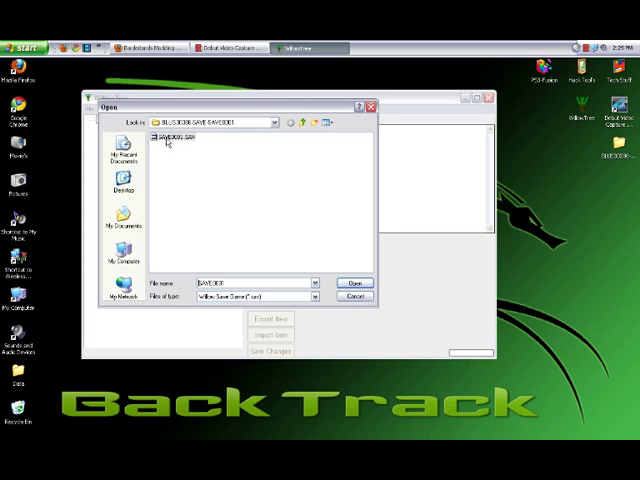
{"action": "left_click", "coordinate": [354, 282]}
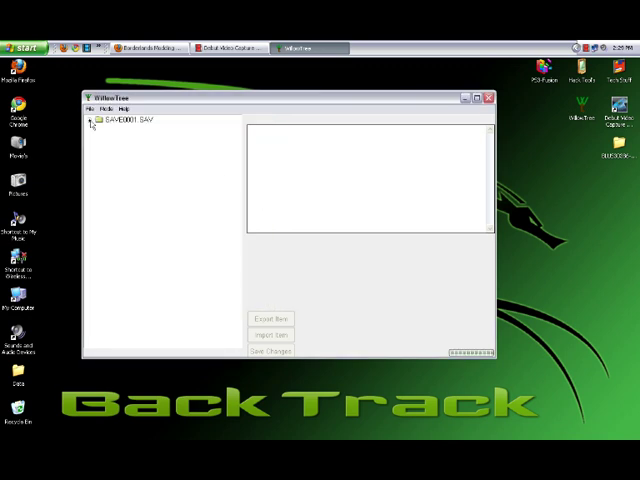
{"action": "left_click", "coordinate": [92, 122]}
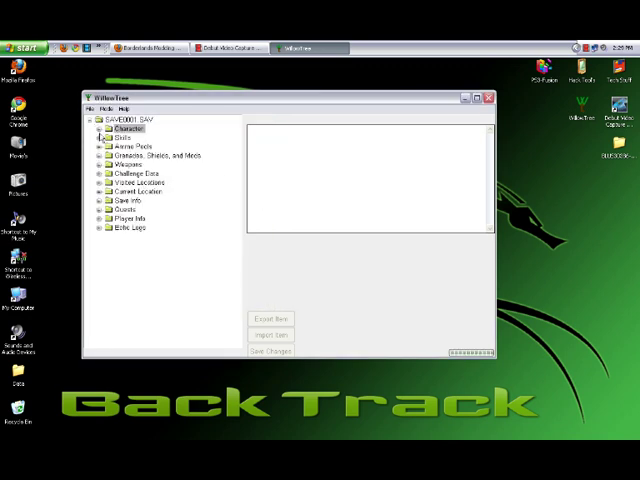
{"action": "left_click", "coordinate": [118, 128]}
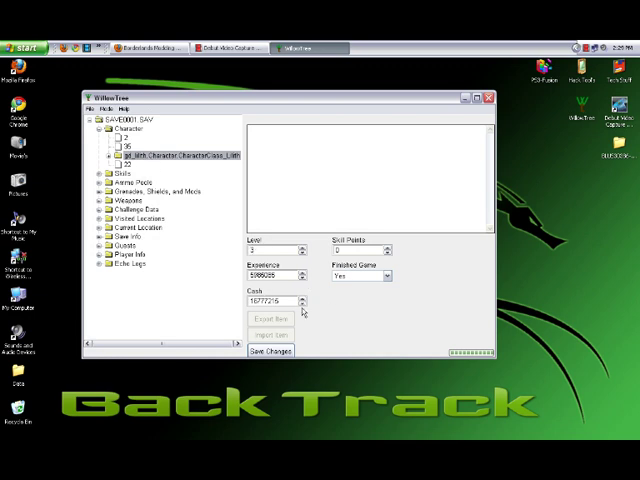
{"action": "mouse_move", "coordinate": [456, 138]}
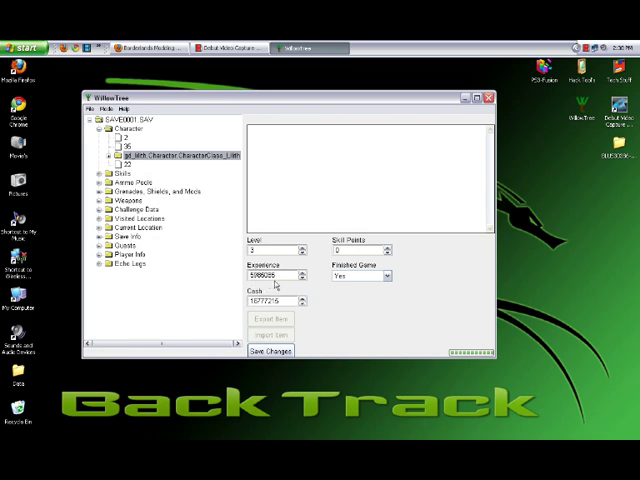
{"action": "mouse_move", "coordinate": [276, 284]}
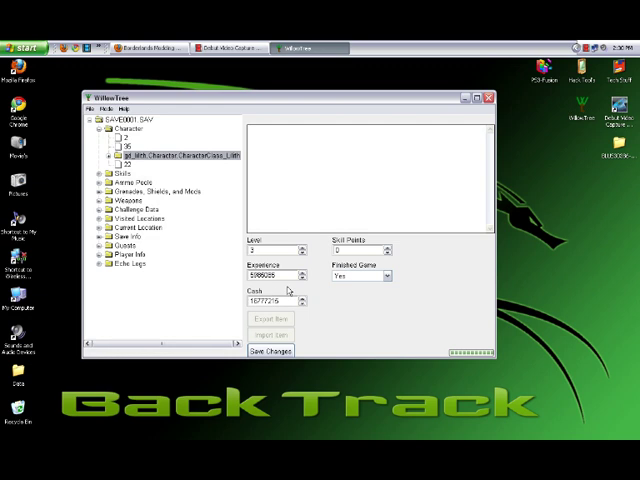
{"action": "mouse_move", "coordinate": [288, 292]}
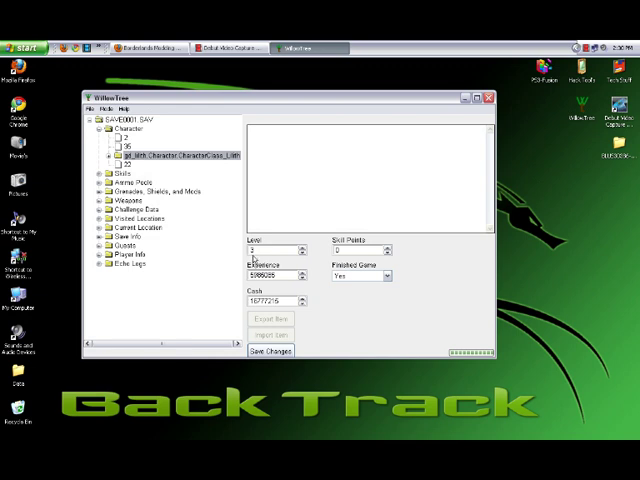
{"action": "mouse_move", "coordinate": [256, 258]}
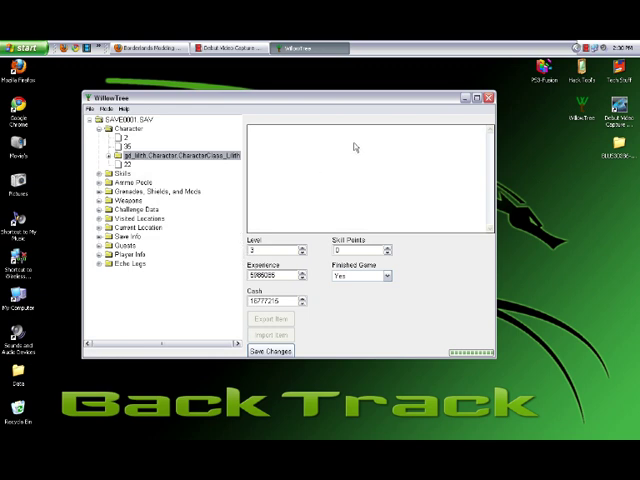
{"action": "mouse_move", "coordinate": [258, 76]}
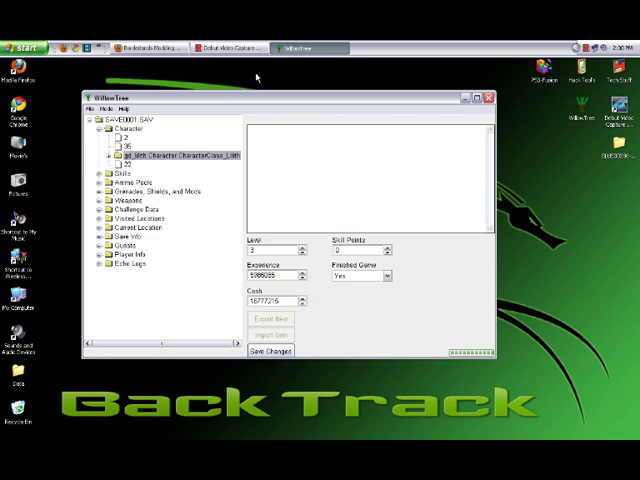
Step: Show the Weapons Workshop listing the save's weapons and their part paths
{"action": "left_click", "coordinate": [96, 104]}
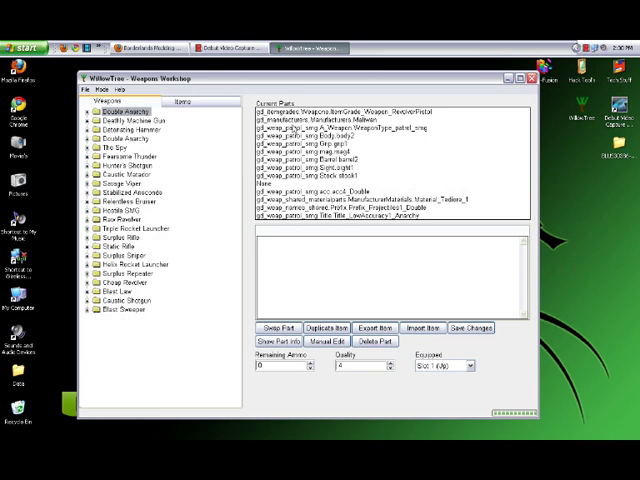
{"action": "mouse_move", "coordinate": [336, 196]}
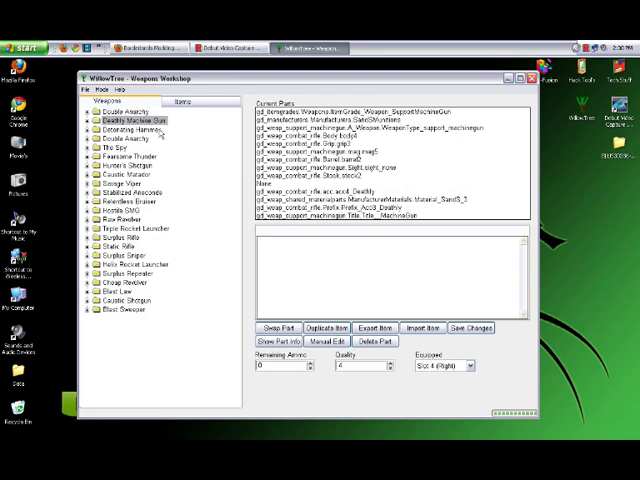
{"action": "mouse_move", "coordinate": [212, 160]}
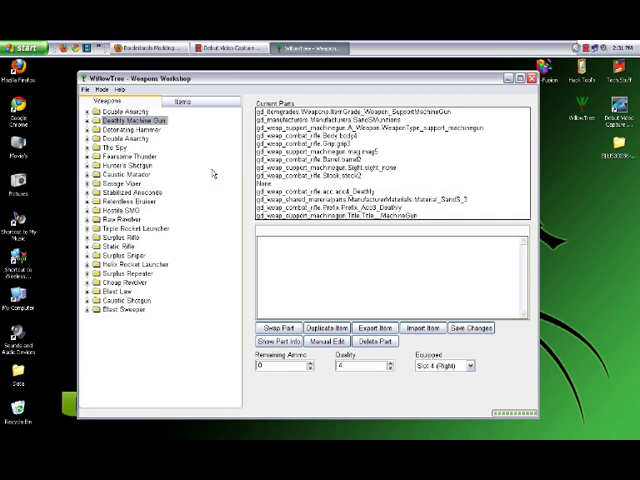
{"action": "mouse_move", "coordinate": [218, 172]}
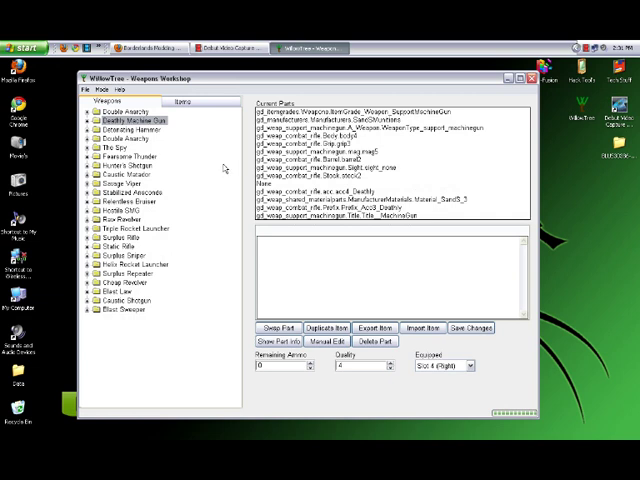
{"action": "mouse_move", "coordinate": [204, 150]}
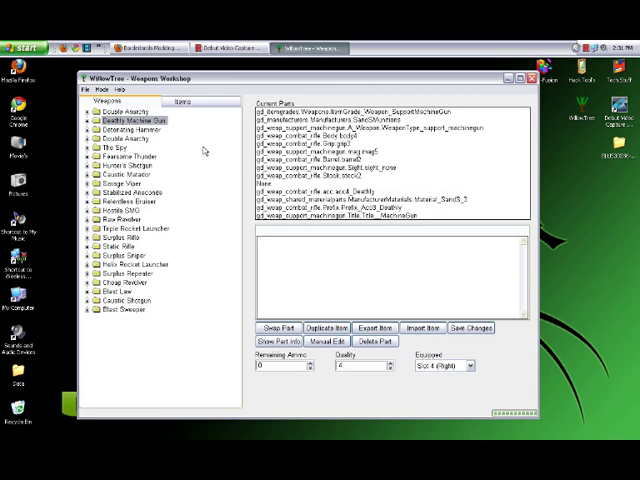
{"action": "mouse_move", "coordinate": [196, 156]}
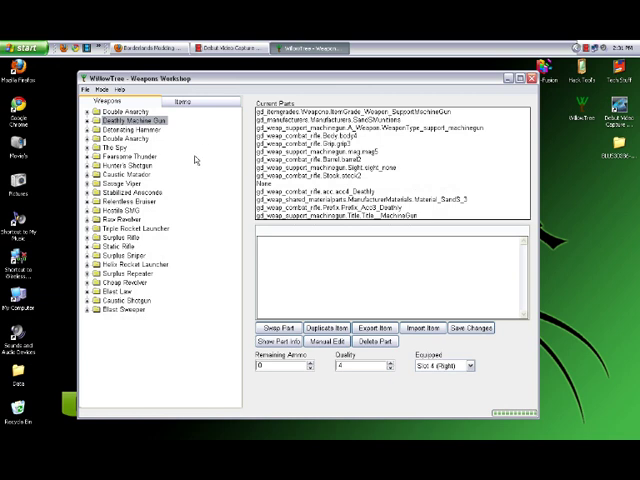
{"action": "mouse_move", "coordinate": [196, 160]}
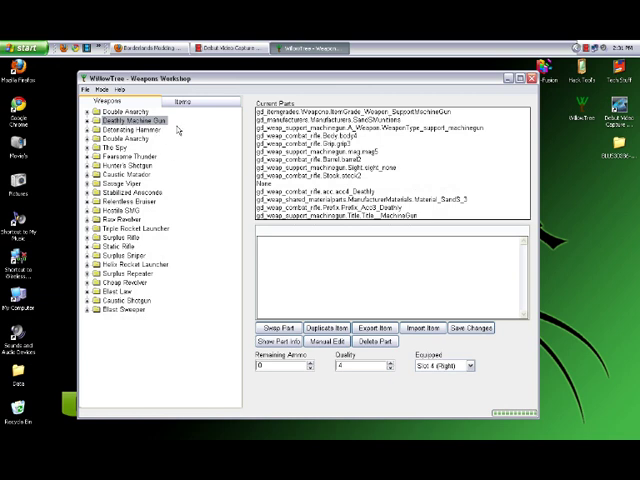